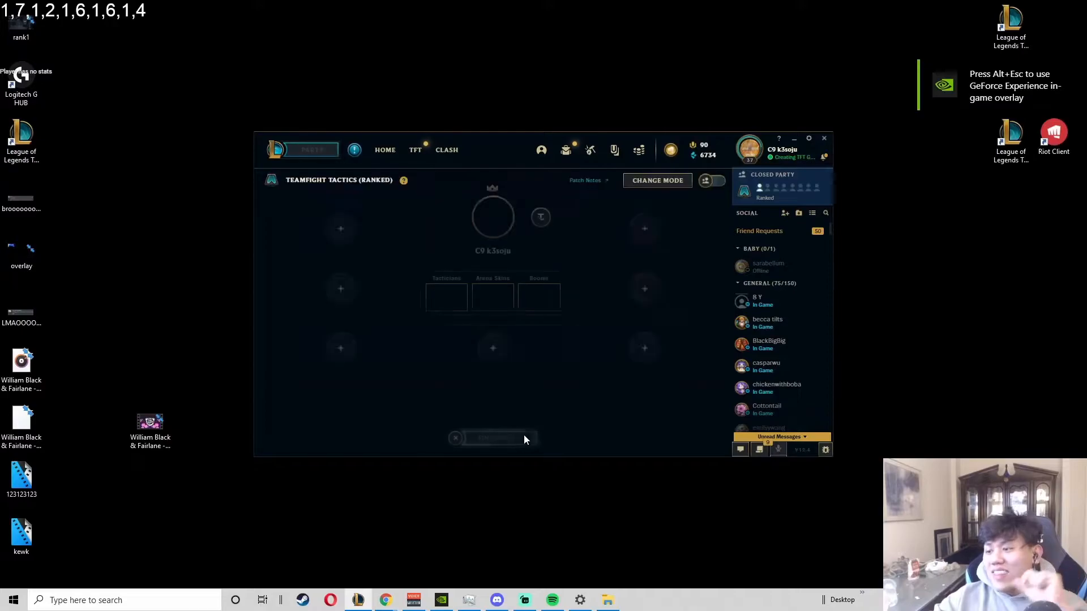
Step: Start the ranked Teamfight Tactics queue from the TFT Ranked lobby with Find Match
left_click(494, 437)
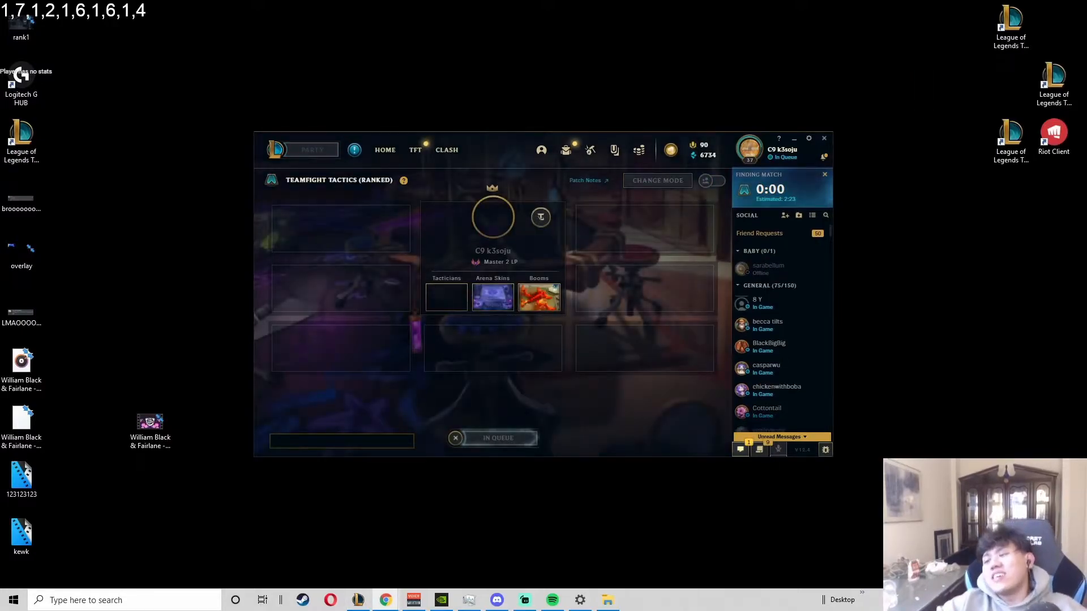